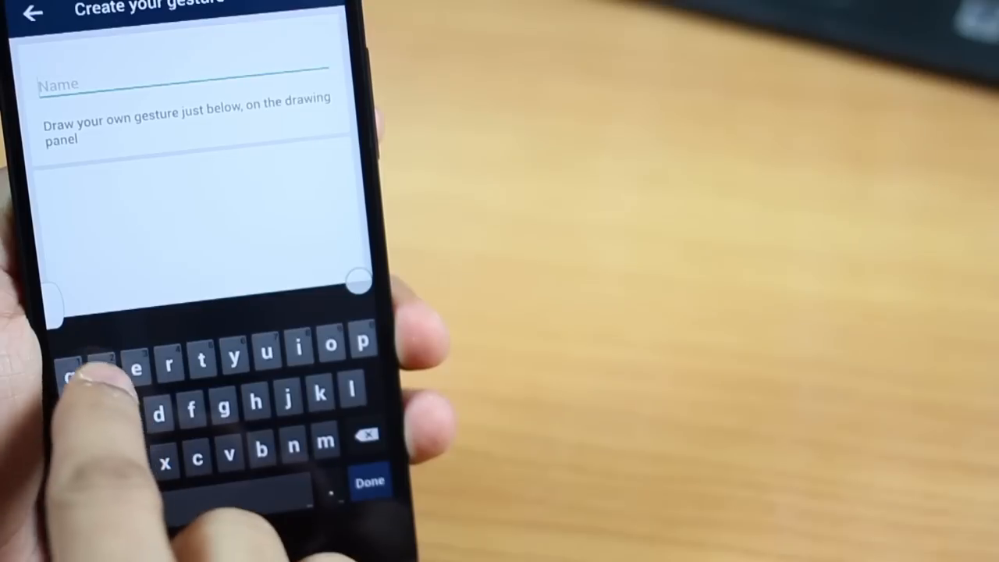
Step: Name the new Finger gesture 'whatsapp' and scroll the app list toward WhatsApp
text(whatsap)
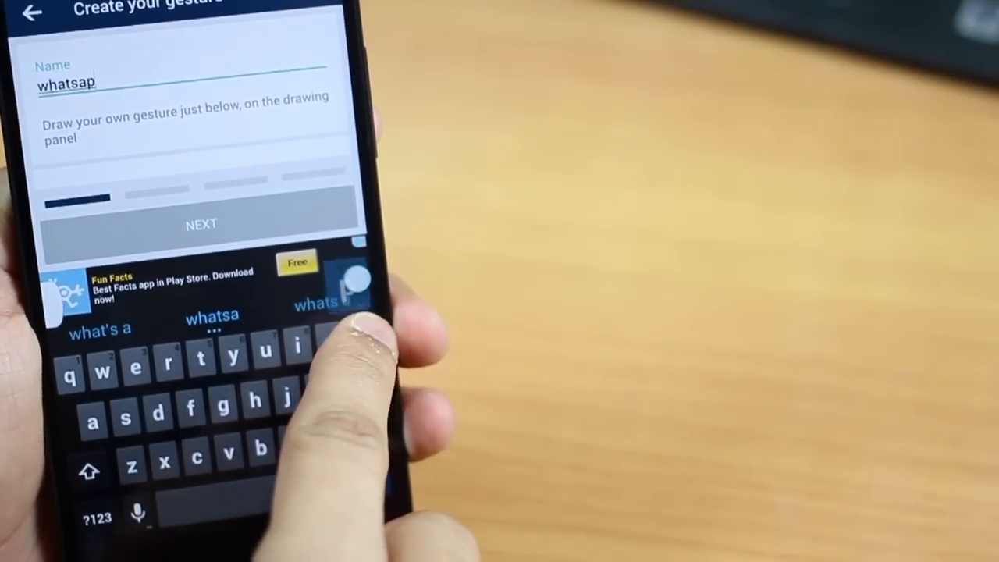
text(p)
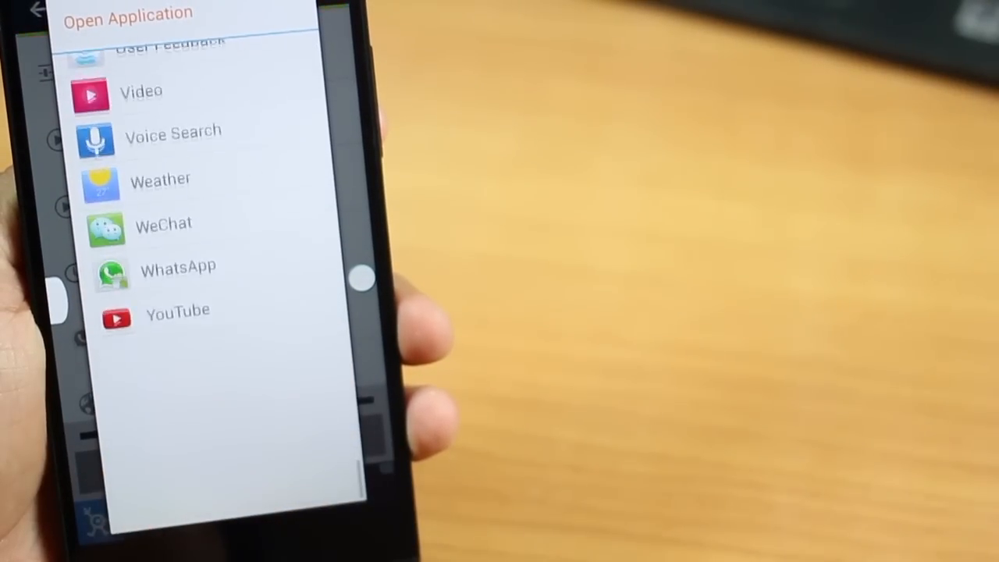
scroll(down, 3)
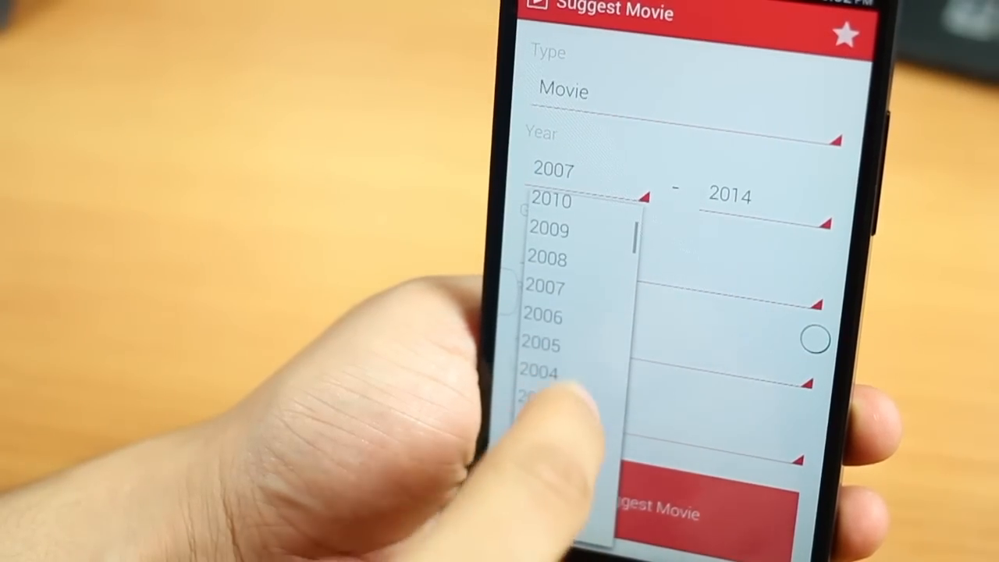
Step: Set Suggest Movie's earliest year to 2010 and bring up the genre choices
click(551, 201)
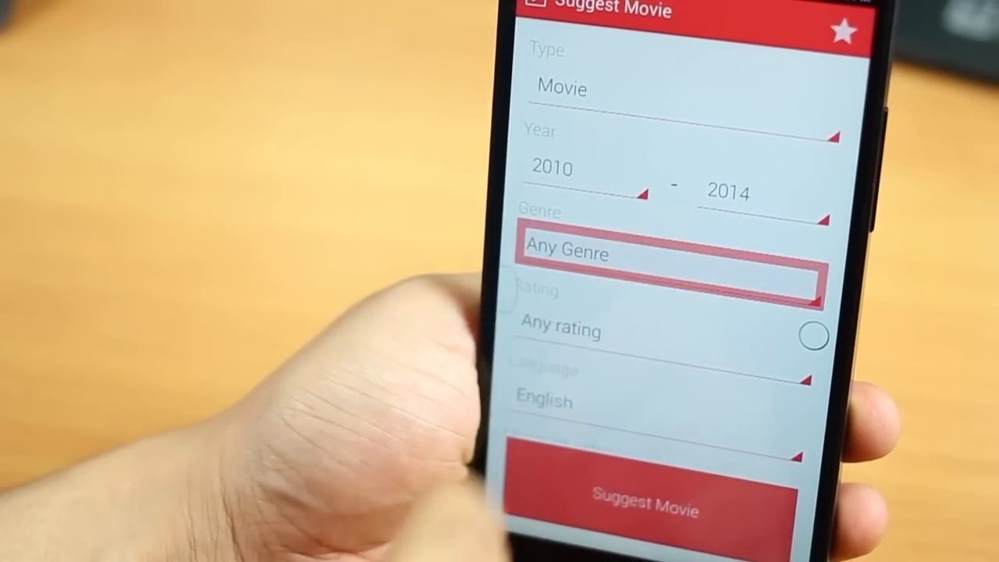
click(668, 254)
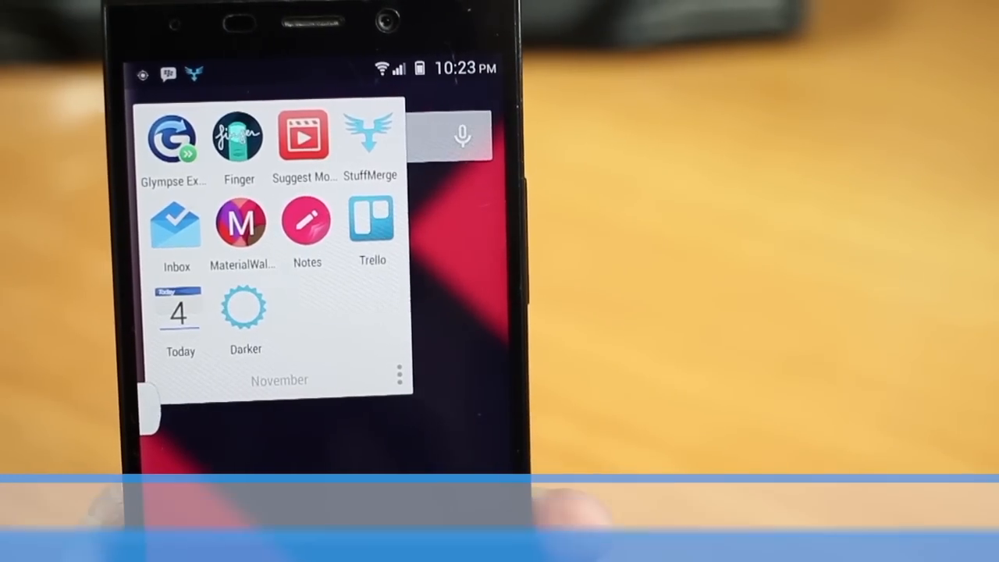
Step: Launch Inbox by Gmail, scroll the inbox, and browse the pinned reminders and folder list
click(176, 224)
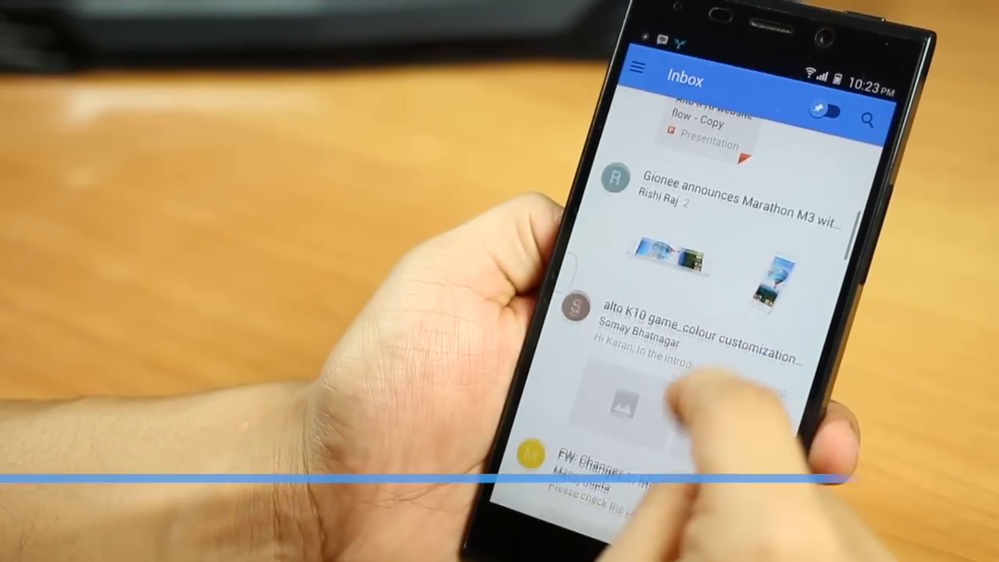
scroll(down, 3)
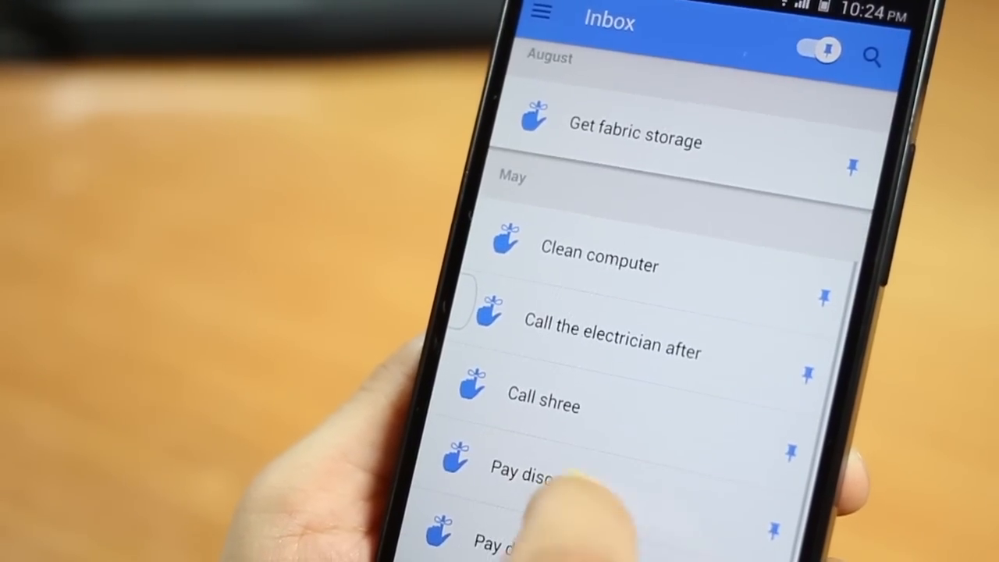
scroll(down, 3)
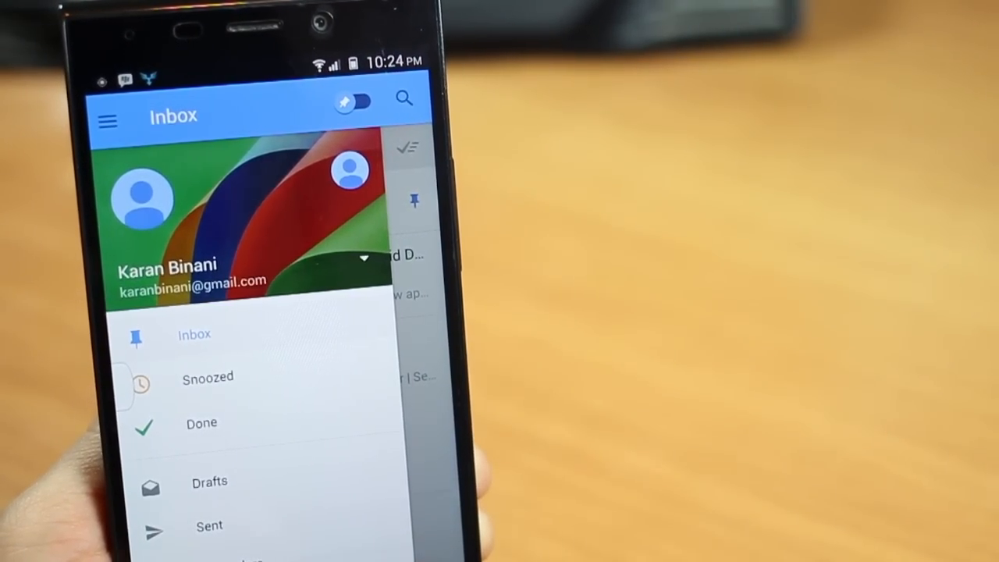
scroll(down, 3)
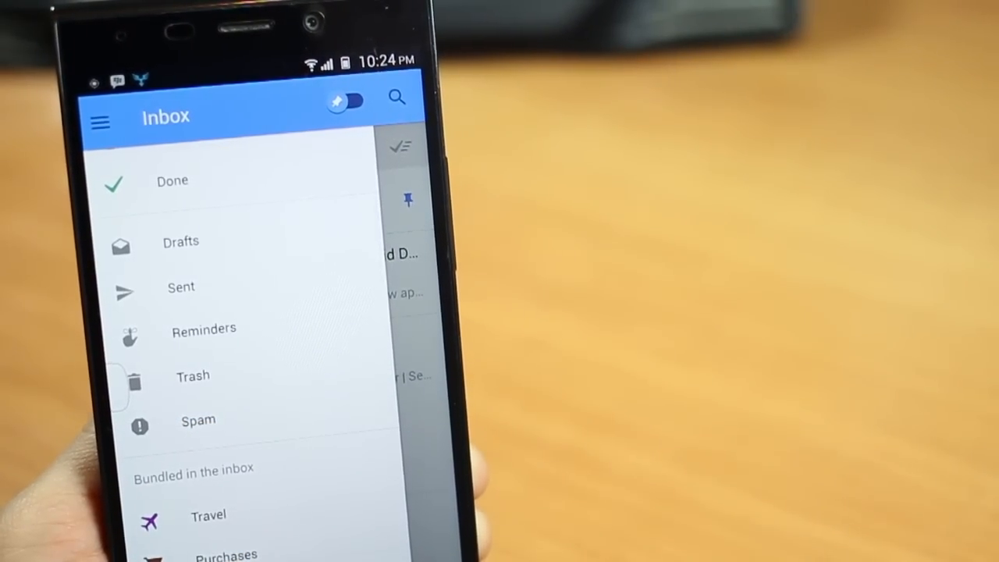
scroll(down, 3)
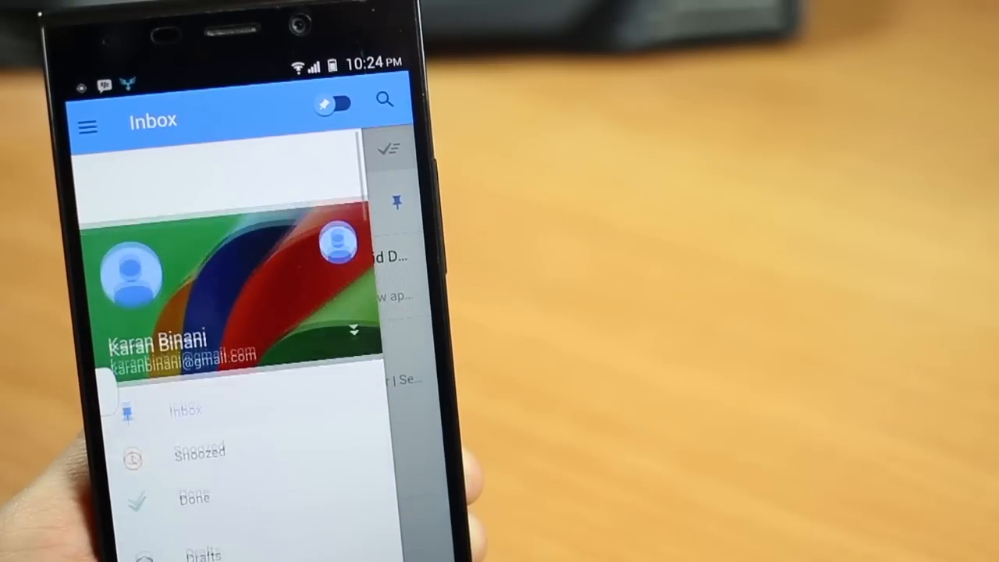
click(351, 328)
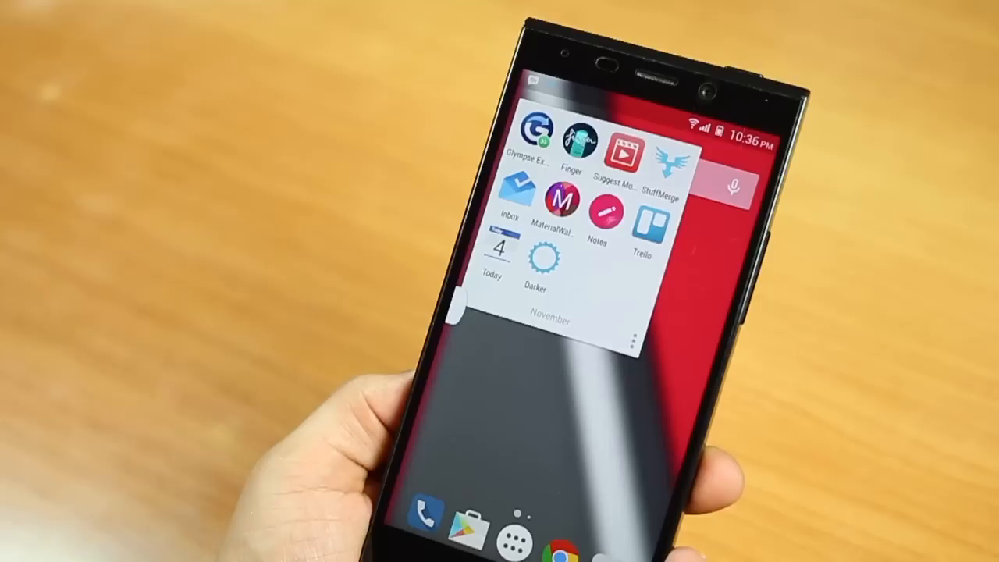
click(598, 213)
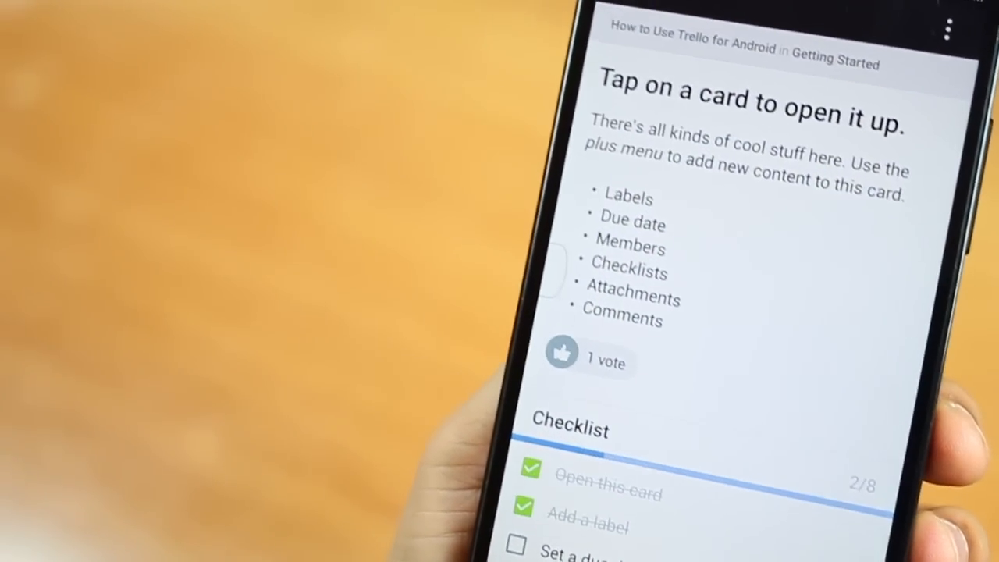
Step: Scroll the card's checklist, dismiss the due date unset, and close the card's actions
scroll(down, 3)
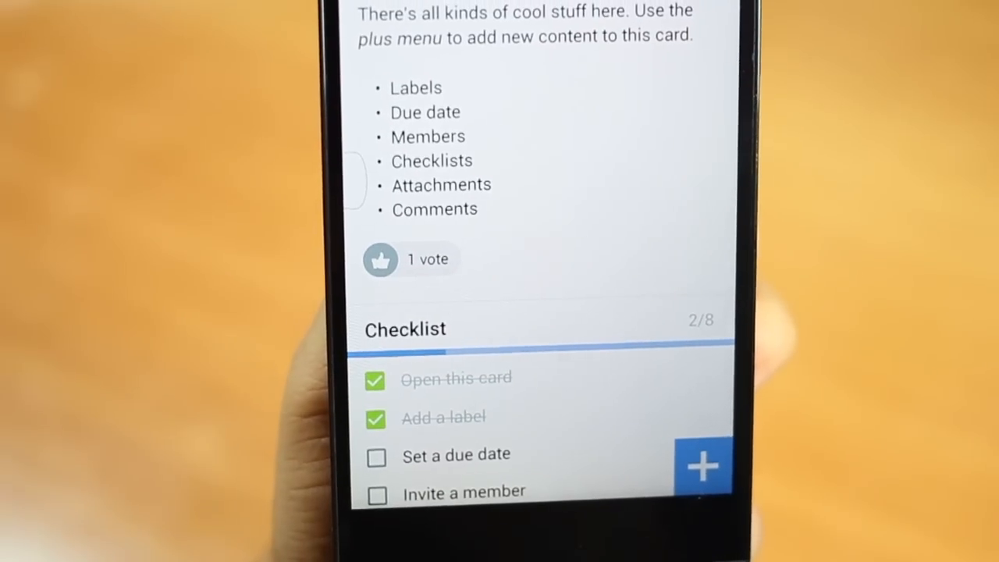
scroll(up, 3)
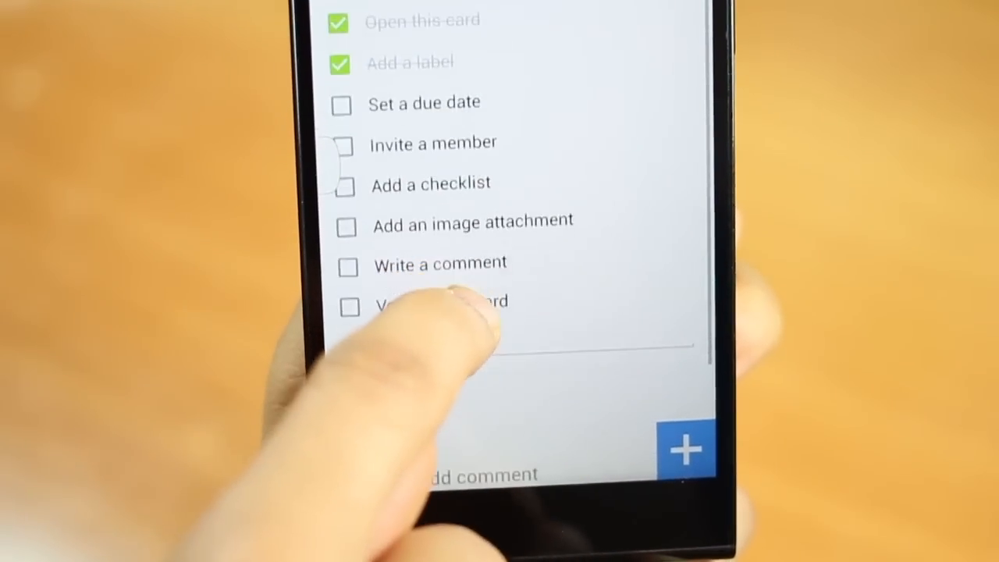
scroll(down, 3)
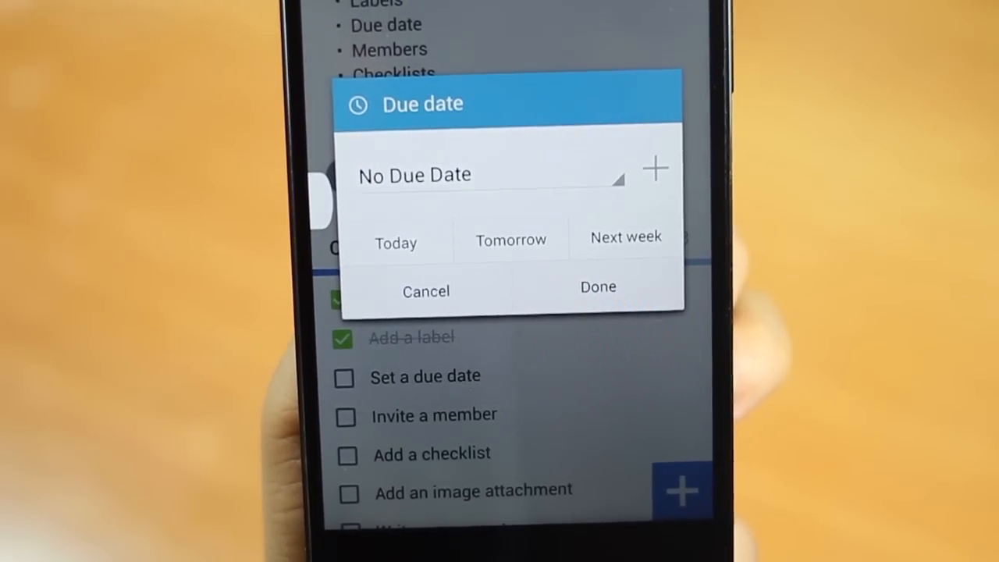
click(426, 292)
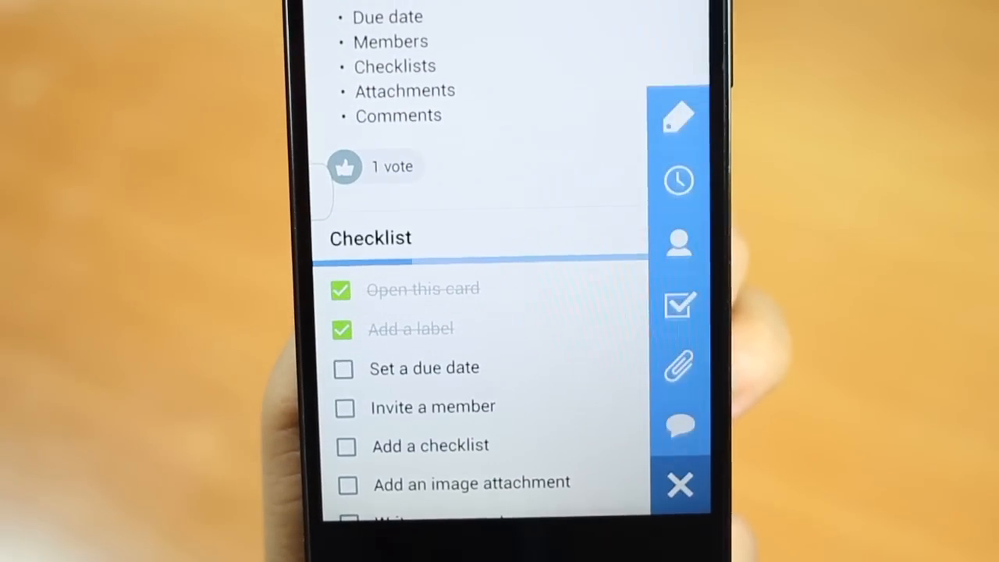
click(678, 366)
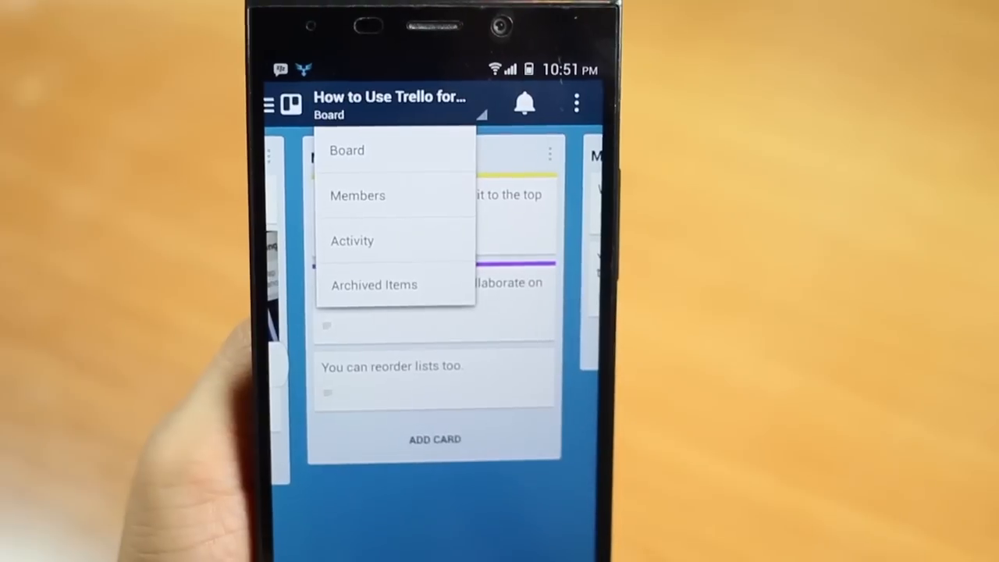
Step: Check the tutorial board's members and notifications, then reach its Background setting
click(358, 195)
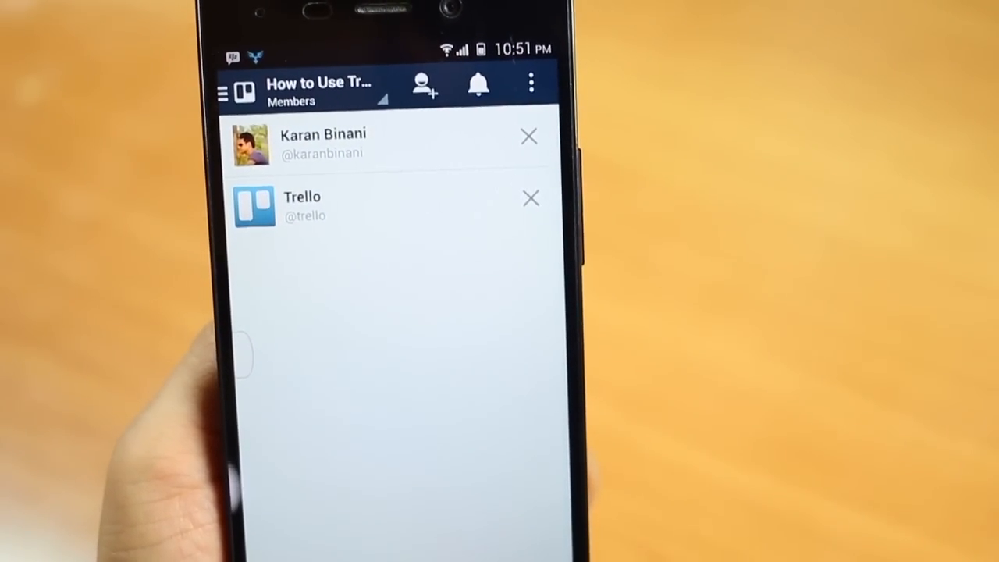
click(478, 84)
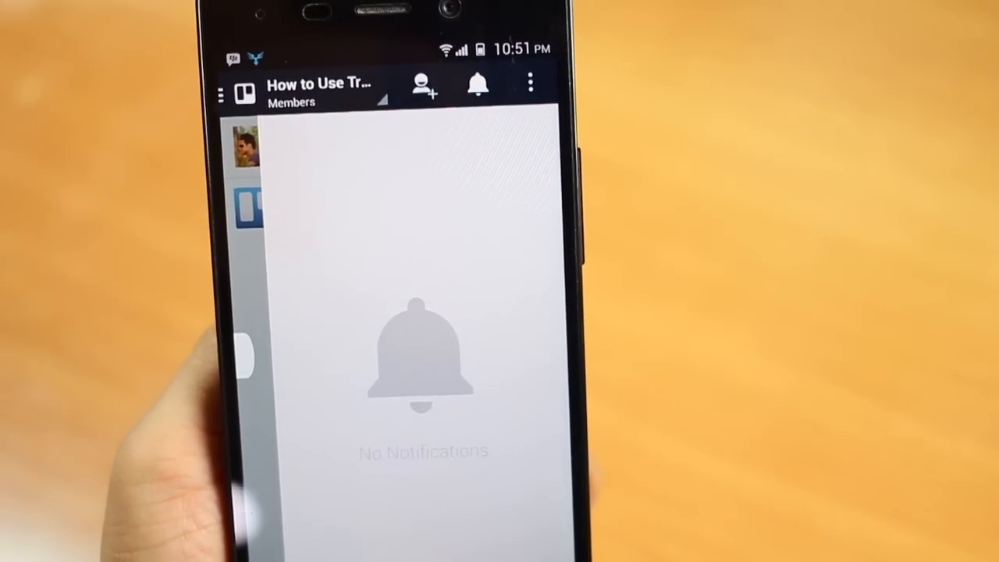
click(375, 92)
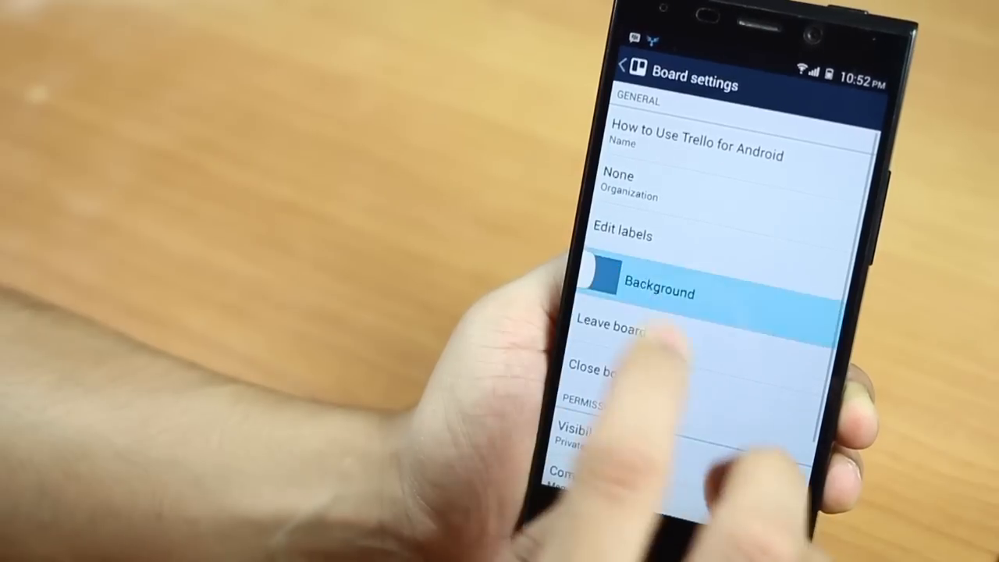
click(660, 293)
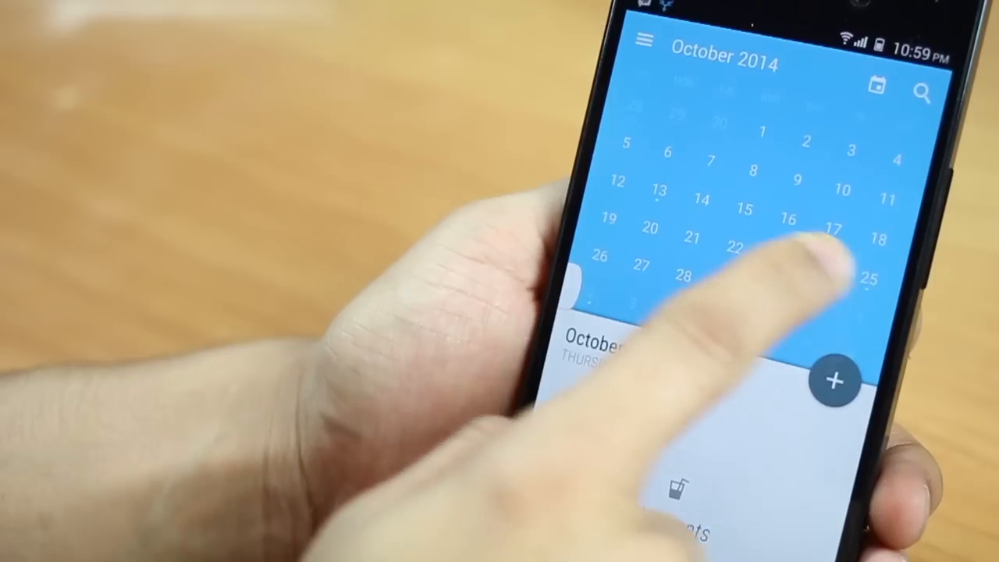
Step: Move to November 2014 and show Monday, Nov 3 as a day schedule
scroll(down, 3)
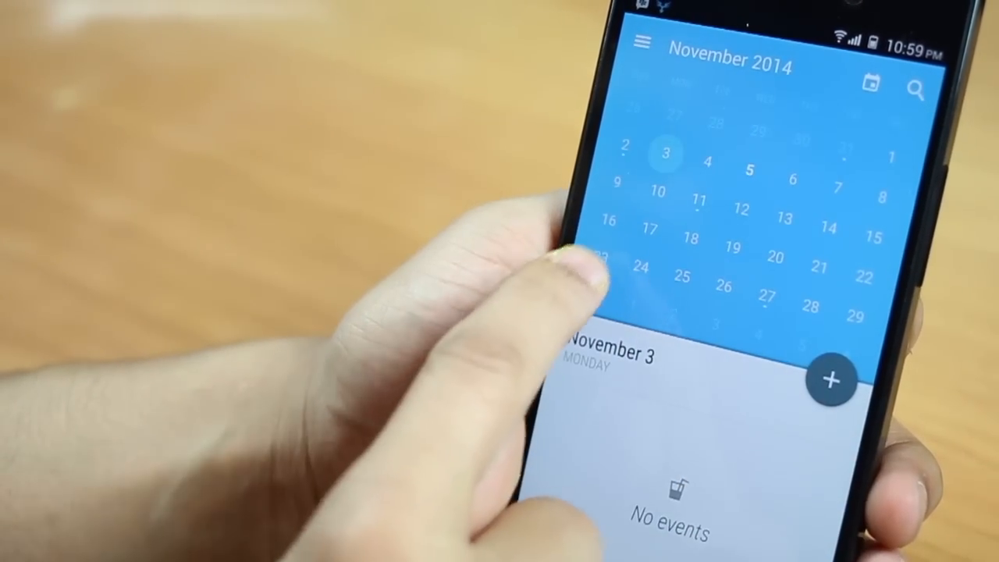
click(642, 41)
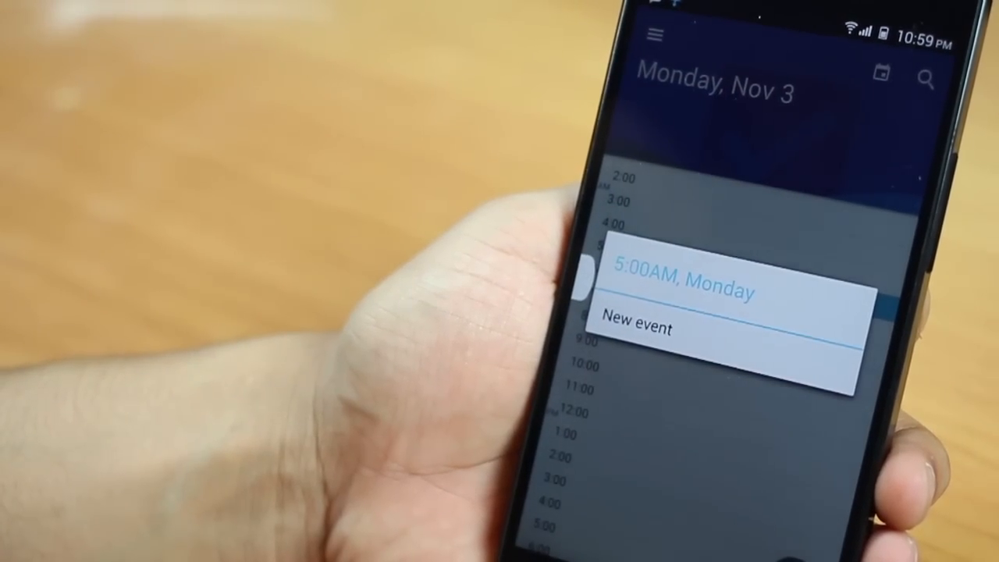
Step: Start a new 5:00 AM event and scroll through its form fields
click(635, 326)
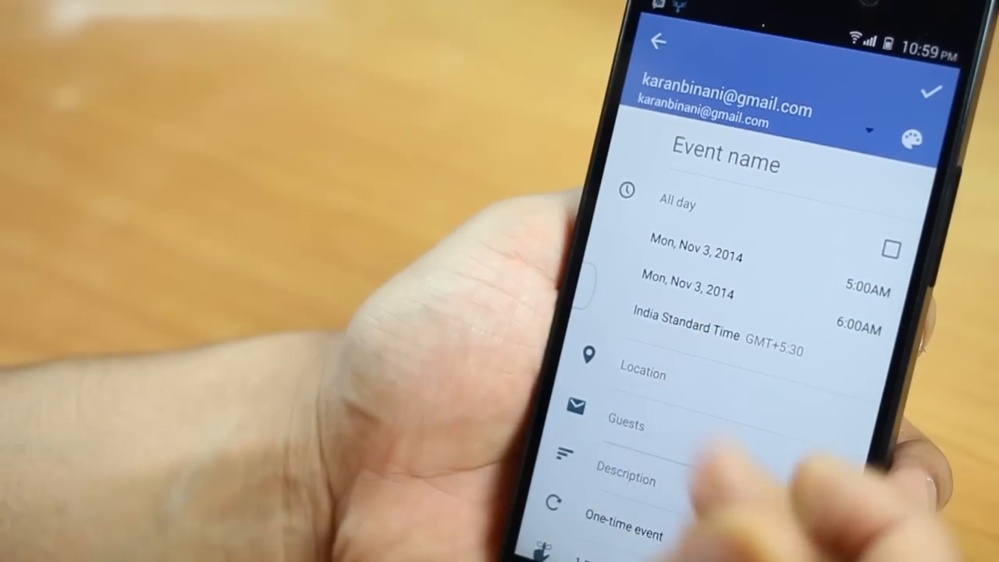
scroll(up, 3)
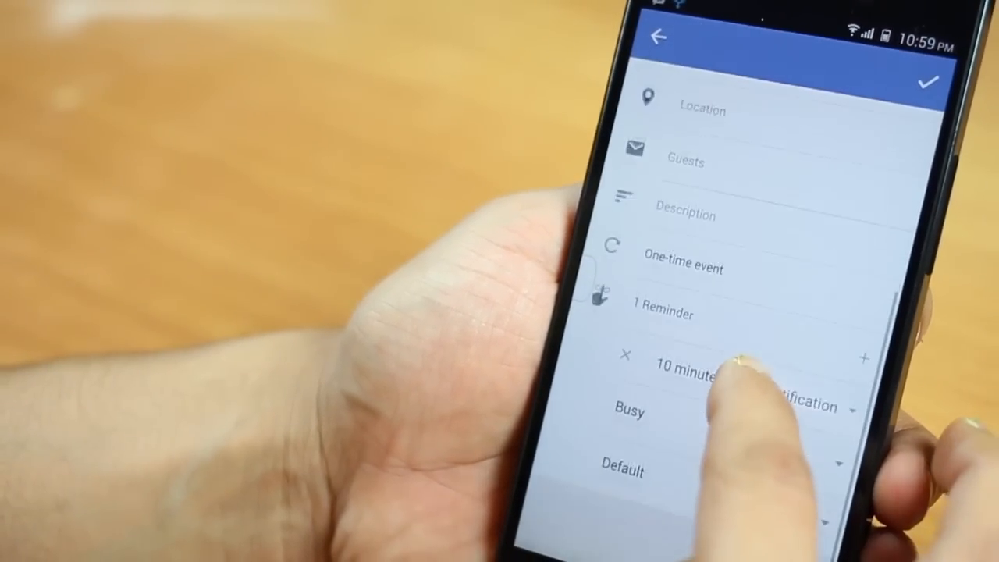
scroll(down, 3)
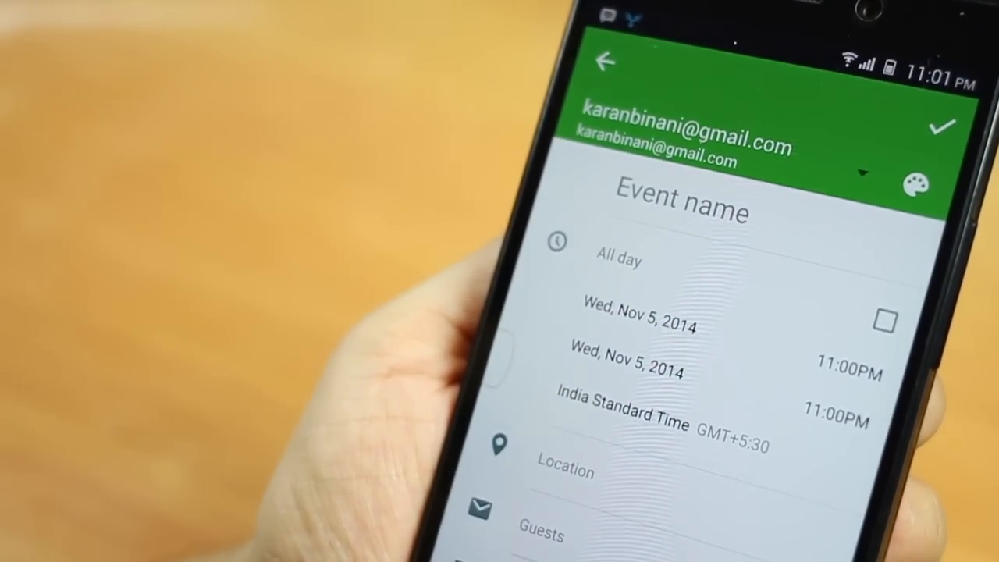
scroll(down, 3)
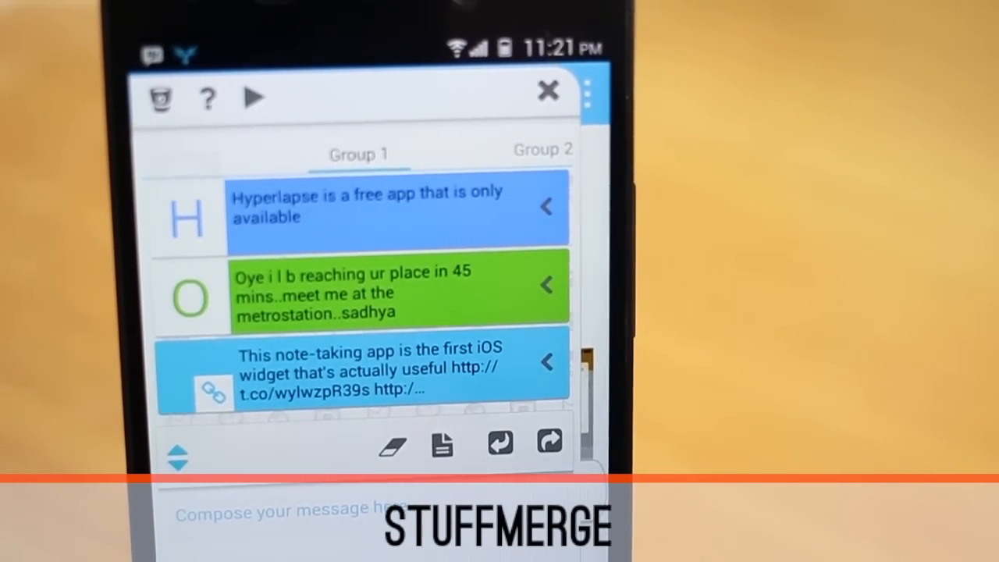
Step: Show the Group 1 tab of clipped items in Stuffmerge's floating panel
click(543, 150)
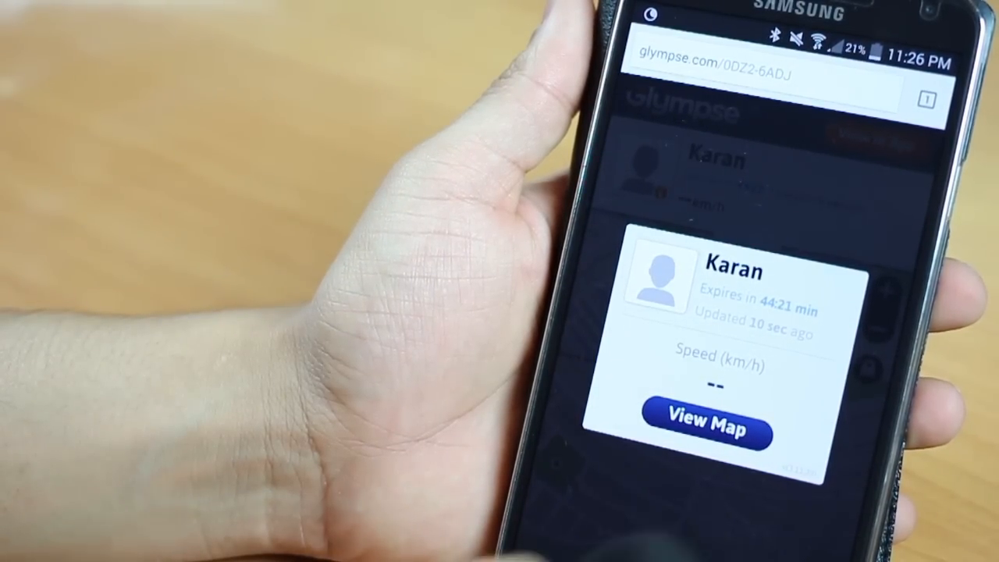
Step: Display Karan's live location near C Block Park on the Glympse map
click(704, 430)
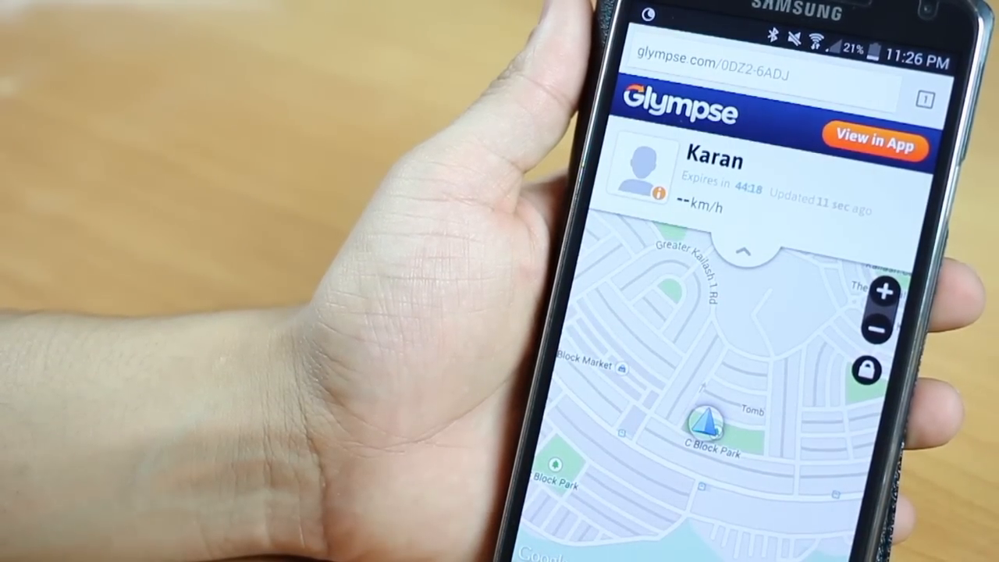